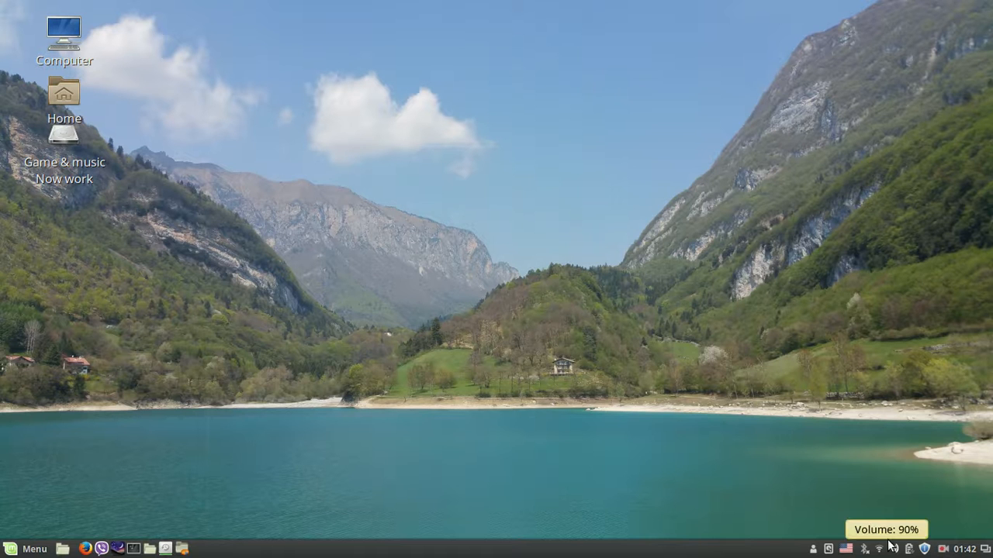
{"action": "mouse_move", "coordinate": [830, 492]}
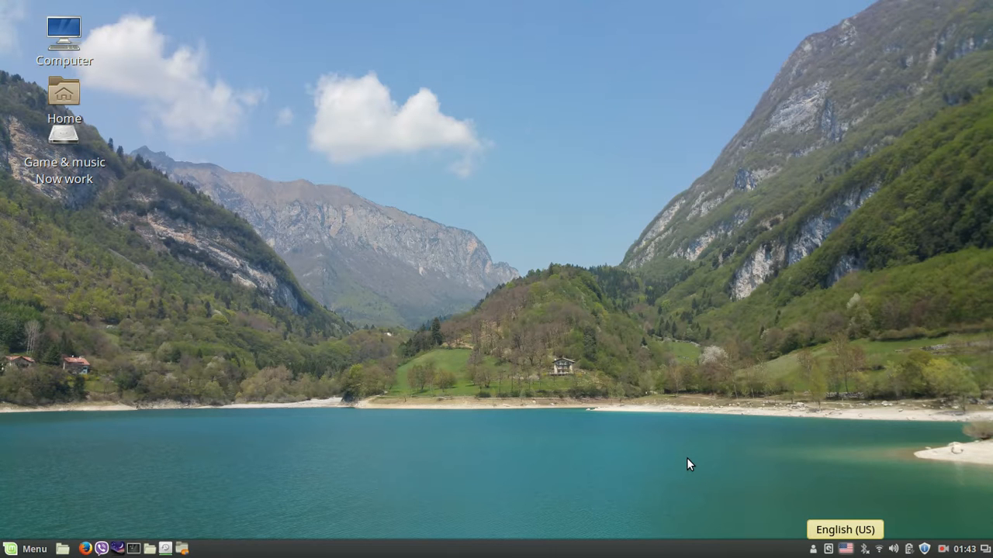
{"action": "mouse_move", "coordinate": [758, 490]}
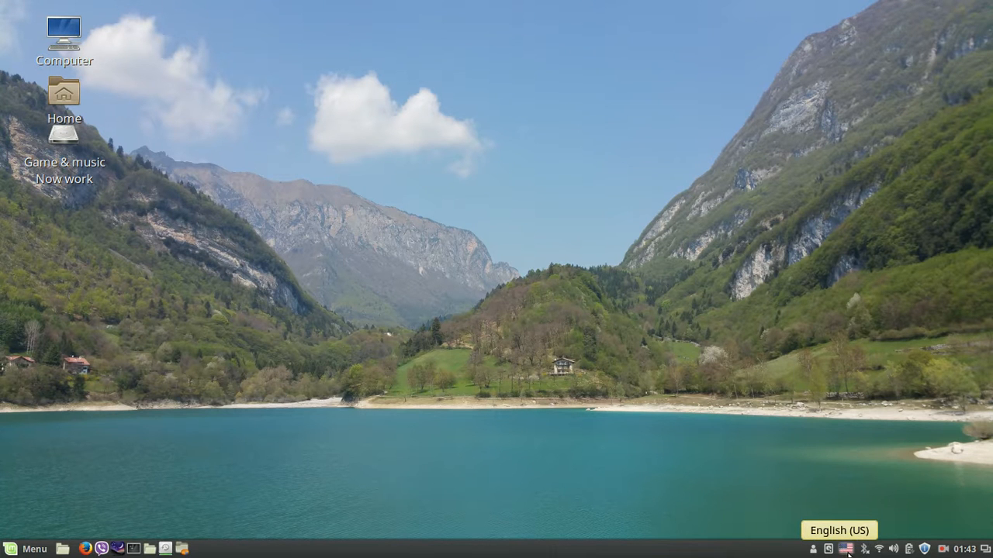
Step: Open the panel keyboard layout menu listing English (US), German and Persian
{"action": "left_click", "coordinate": [845, 549]}
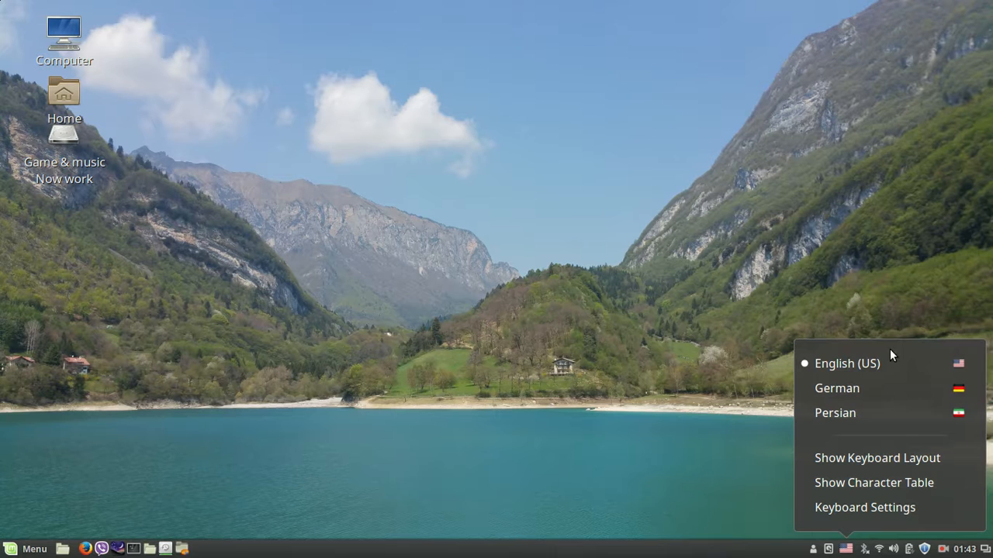
{"action": "mouse_move", "coordinate": [867, 396]}
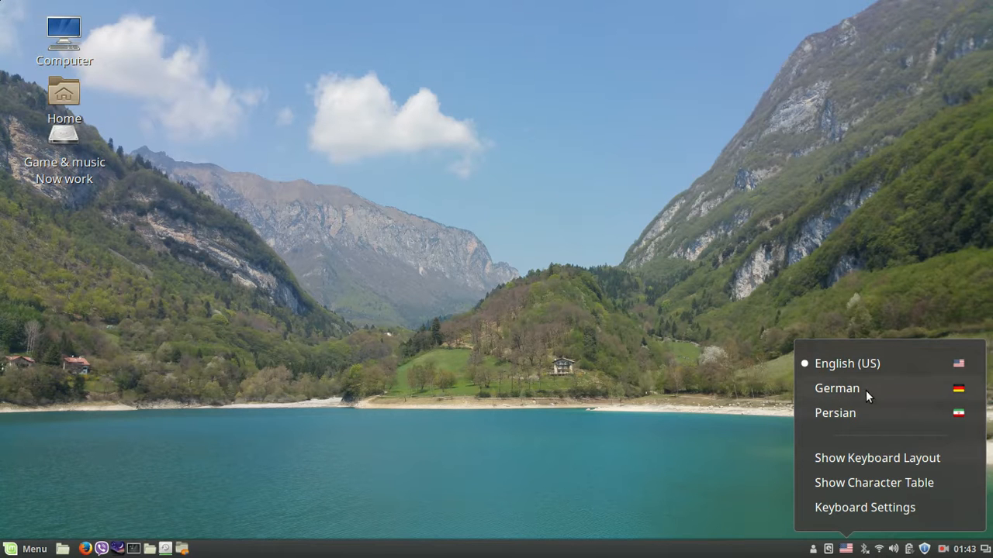
{"action": "mouse_move", "coordinate": [874, 375]}
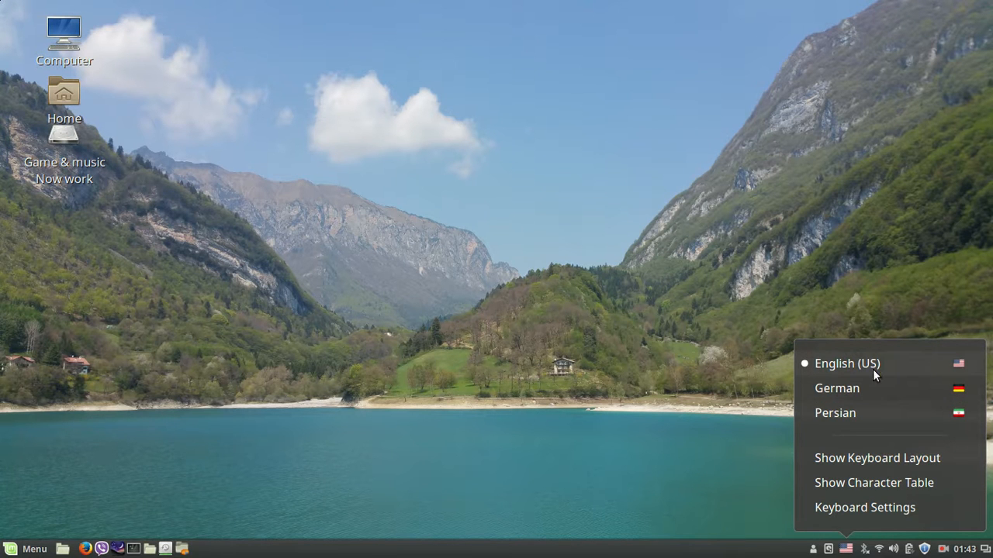
{"action": "mouse_move", "coordinate": [892, 518]}
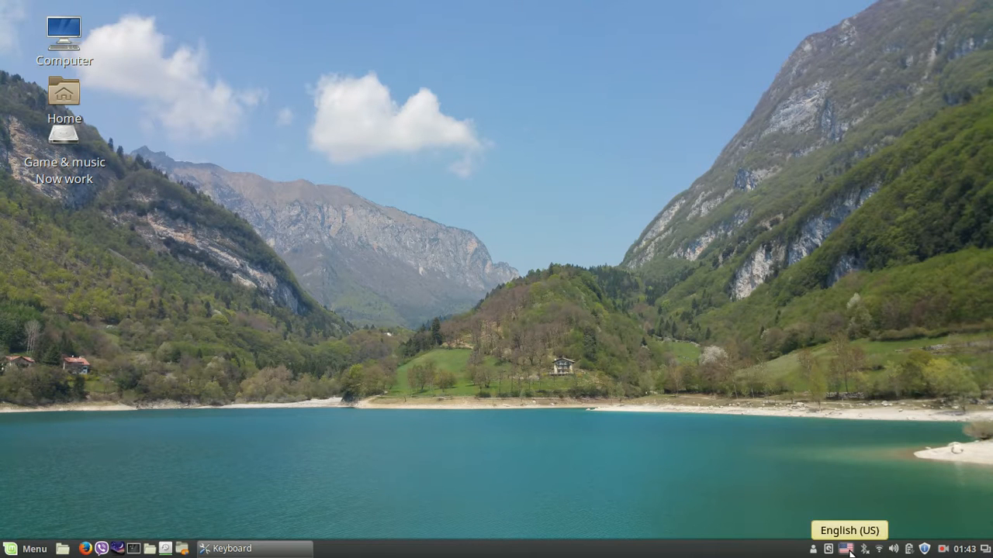
Step: Show the Layouts page listing English (US), German and Persian
{"action": "left_click", "coordinate": [226, 548]}
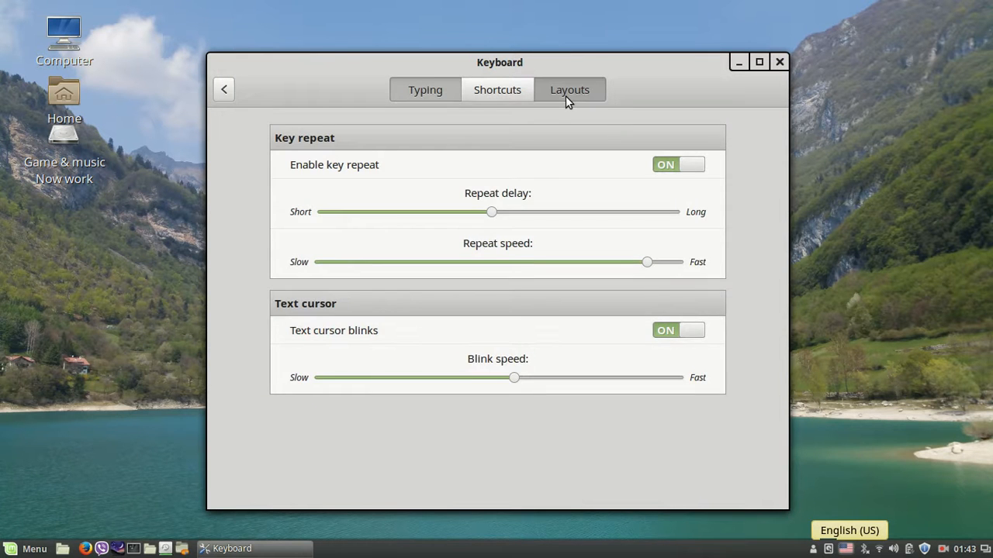
{"action": "left_click", "coordinate": [569, 89]}
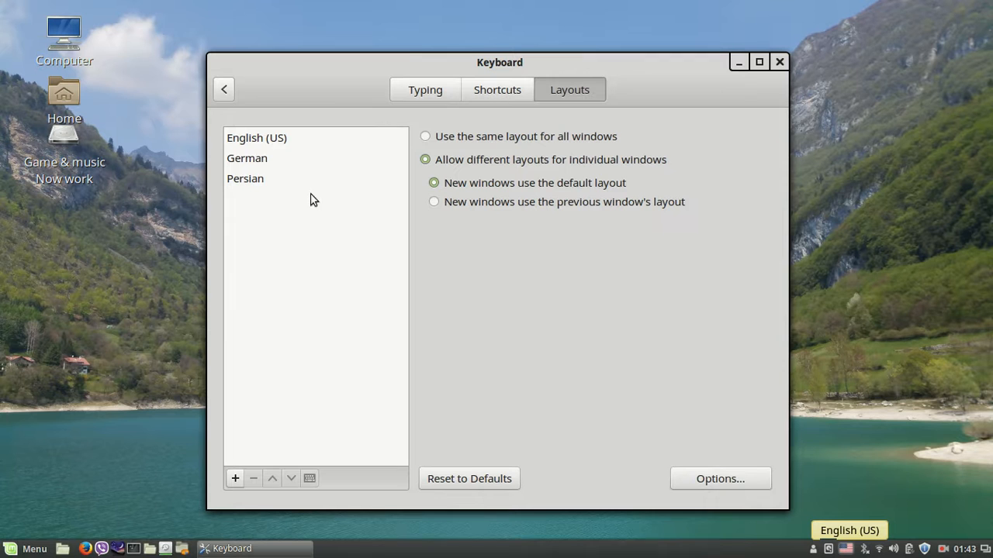
{"action": "mouse_move", "coordinate": [303, 145]}
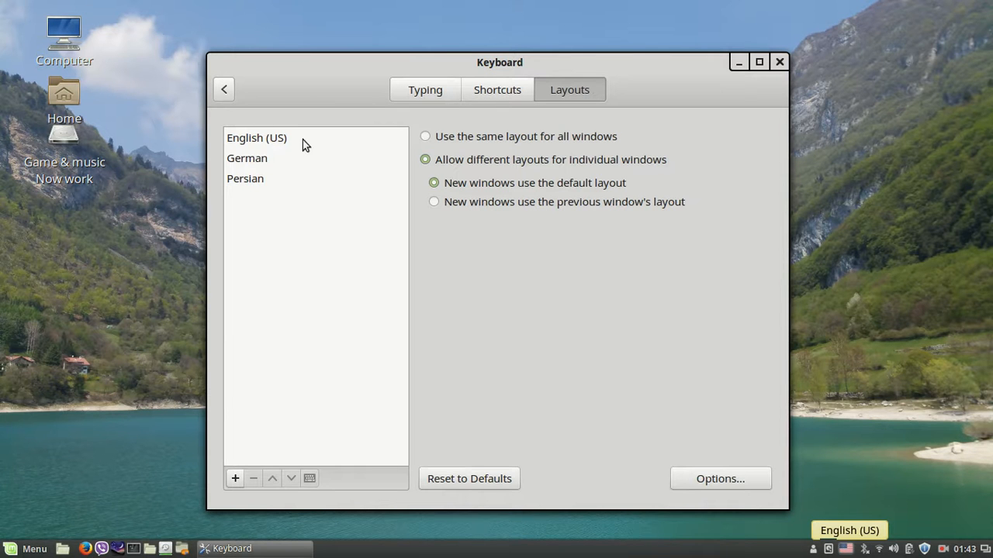
{"action": "mouse_move", "coordinate": [741, 500]}
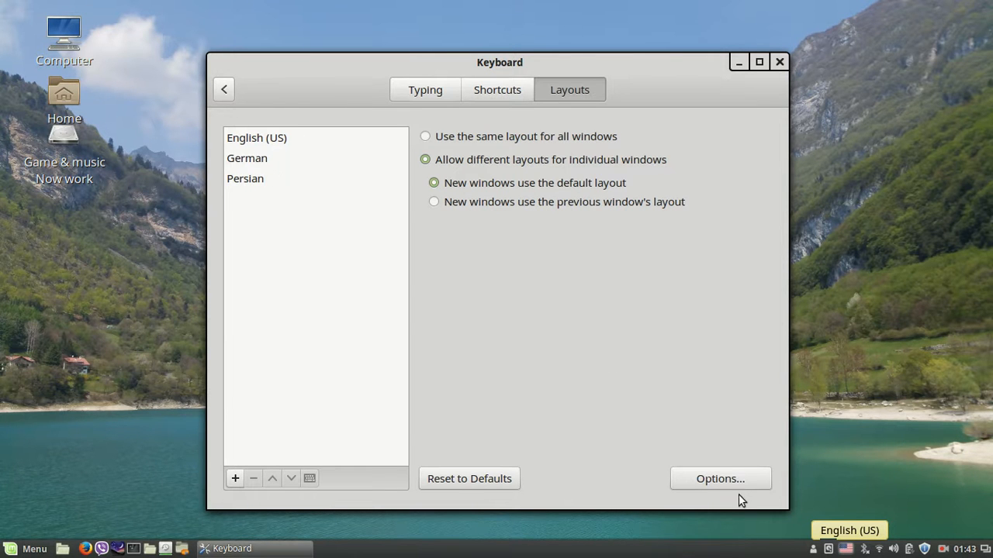
Step: Confirm Left Alt+Left Shift is checked under 'Switching to another layout' in Options, then close
{"action": "left_click", "coordinate": [719, 479]}
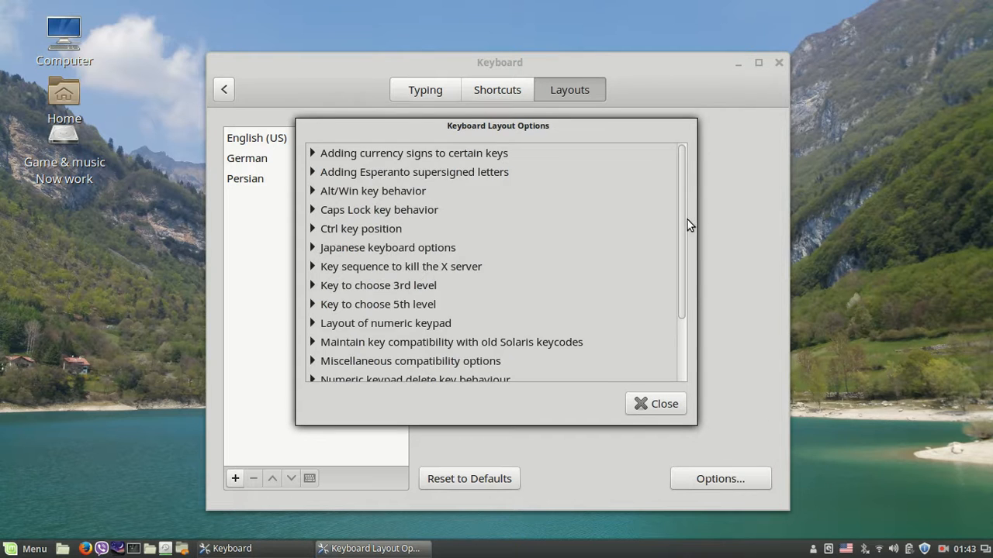
{"action": "scroll", "scroll_direction": "down", "scroll_amount": 3}
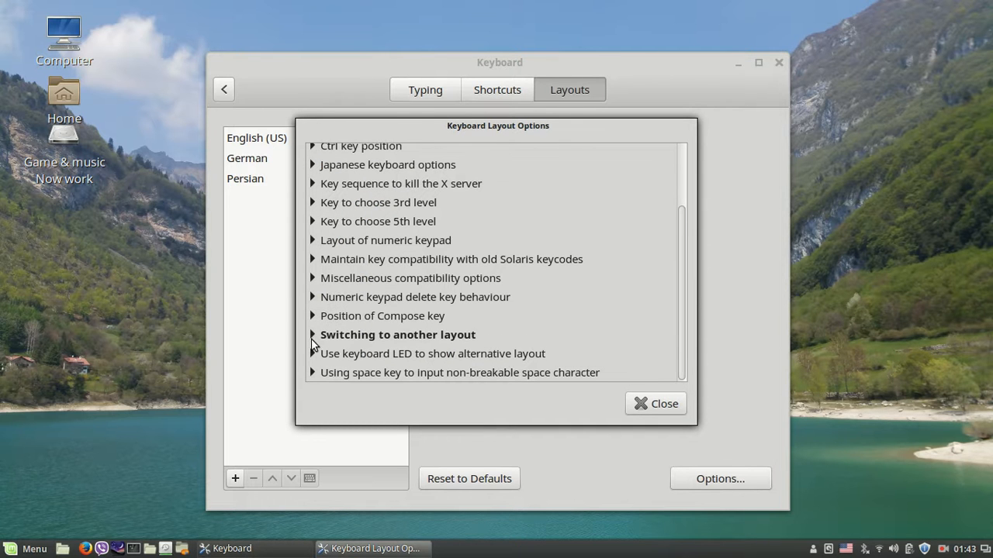
{"action": "mouse_move", "coordinate": [380, 344]}
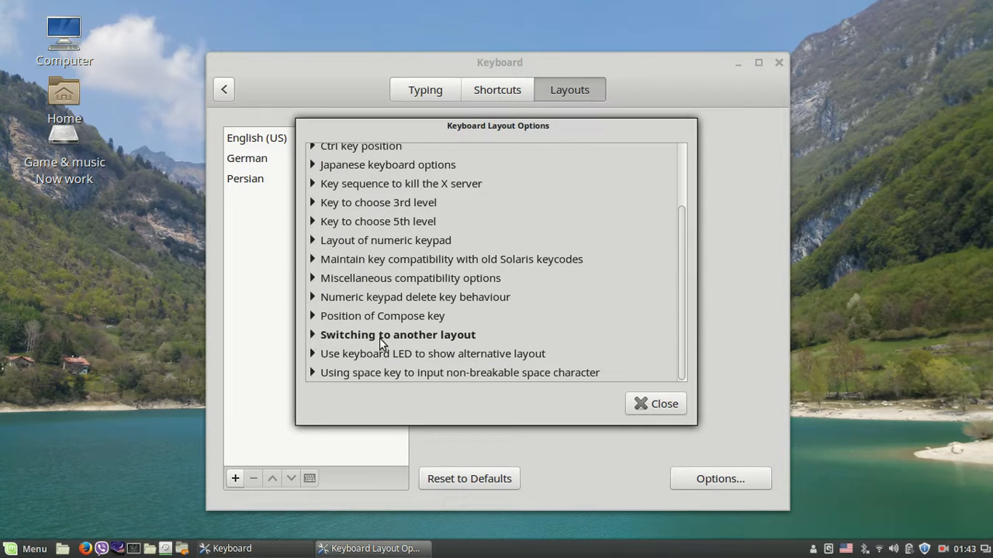
{"action": "mouse_move", "coordinate": [314, 340]}
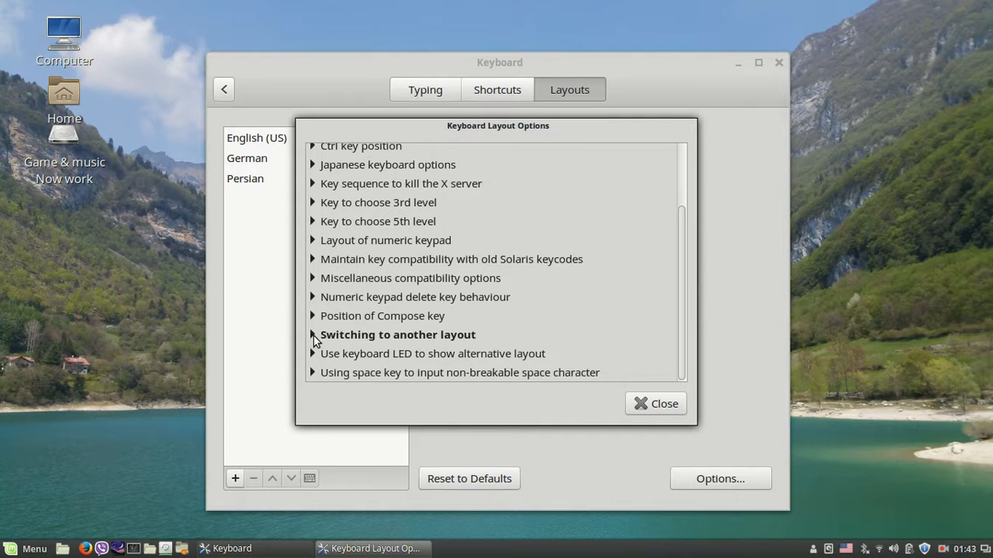
{"action": "left_click", "coordinate": [312, 334]}
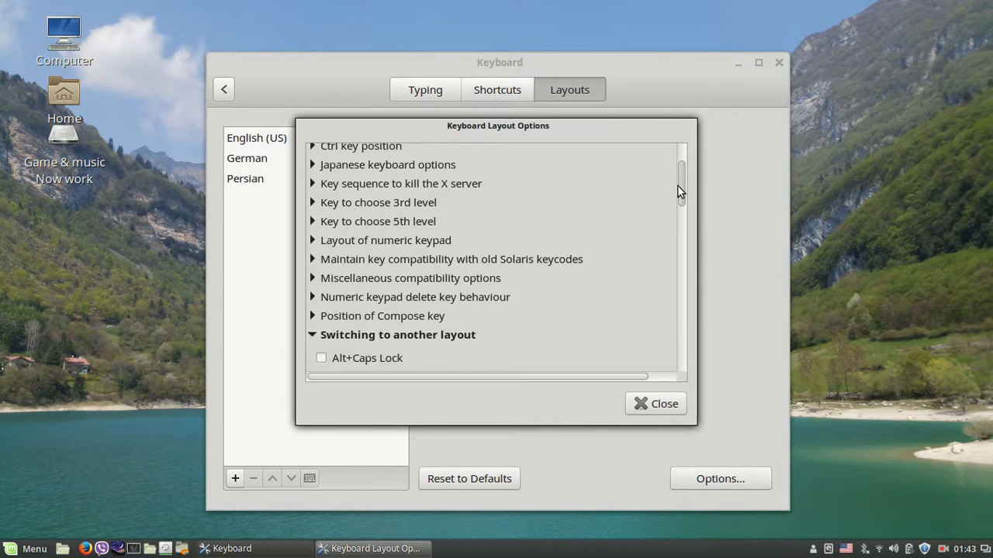
{"action": "scroll", "scroll_direction": "down", "scroll_amount": 3}
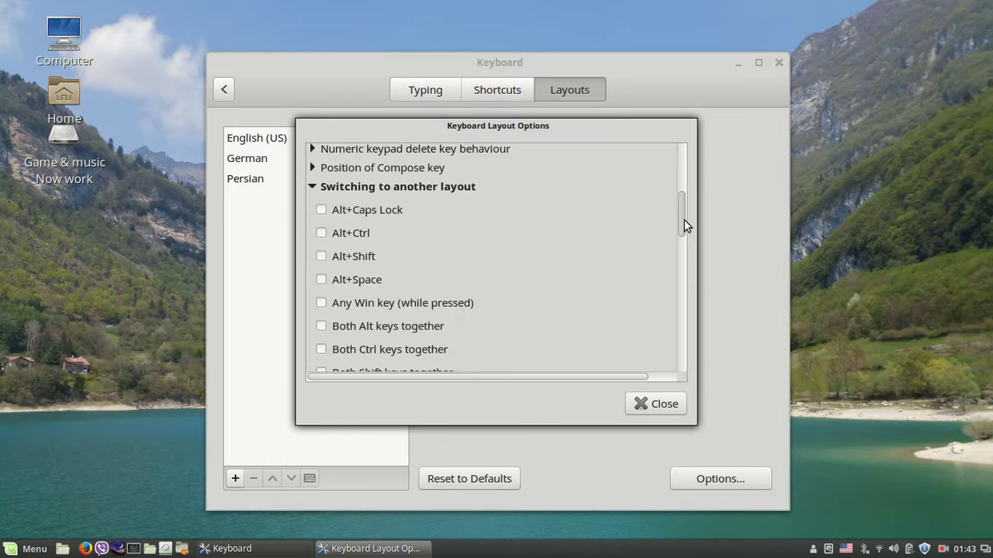
{"action": "scroll", "scroll_direction": "down", "scroll_amount": 3}
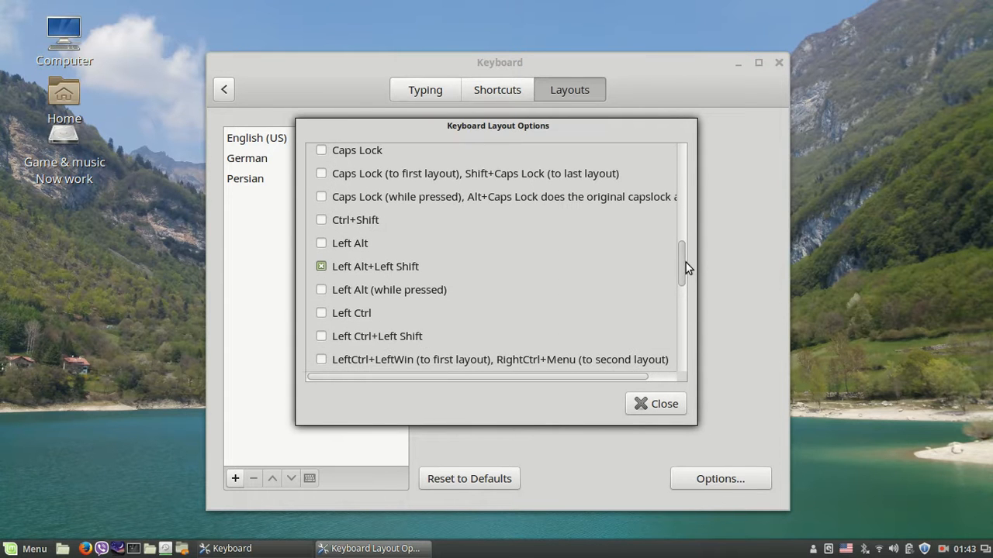
{"action": "mouse_move", "coordinate": [348, 250]}
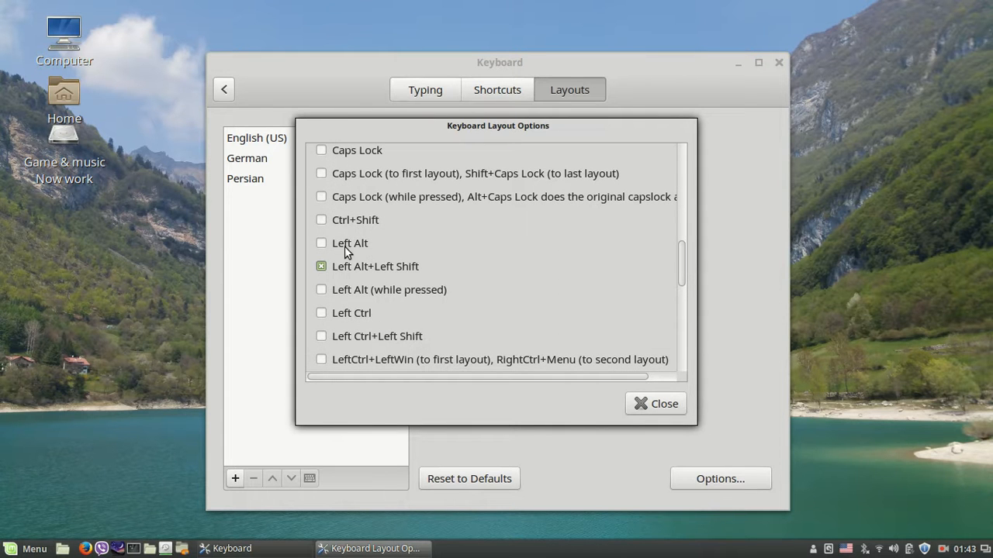
{"action": "mouse_move", "coordinate": [351, 279]}
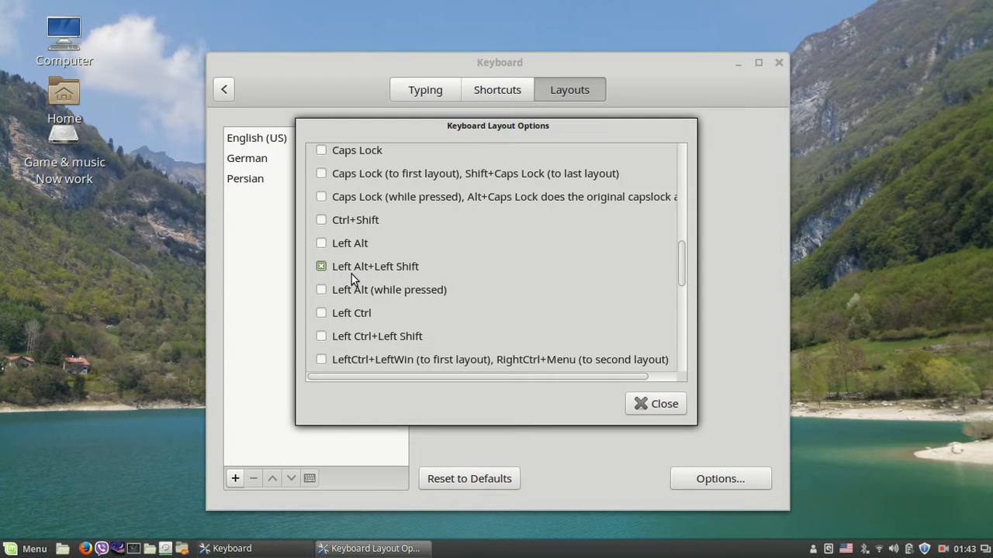
{"action": "mouse_move", "coordinate": [418, 281]}
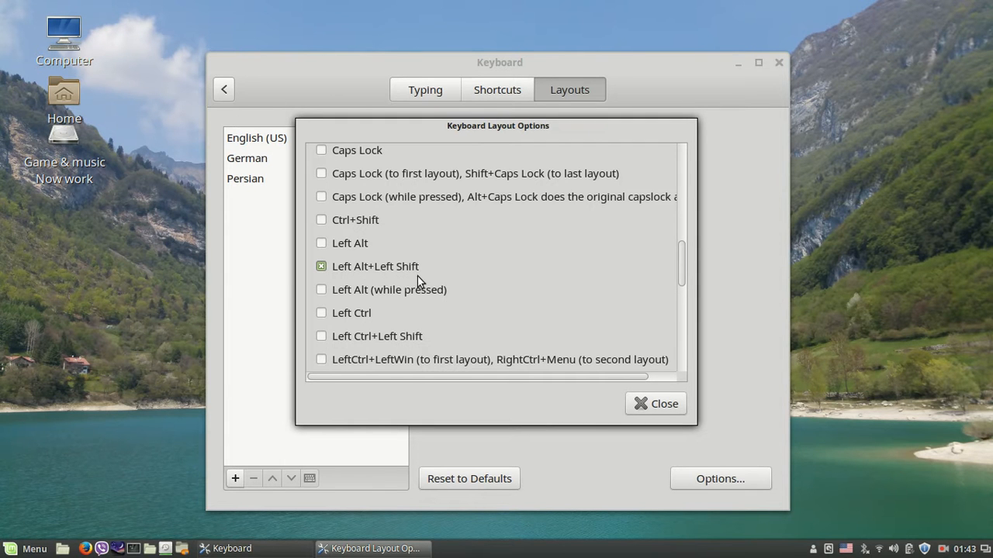
{"action": "left_click", "coordinate": [654, 403]}
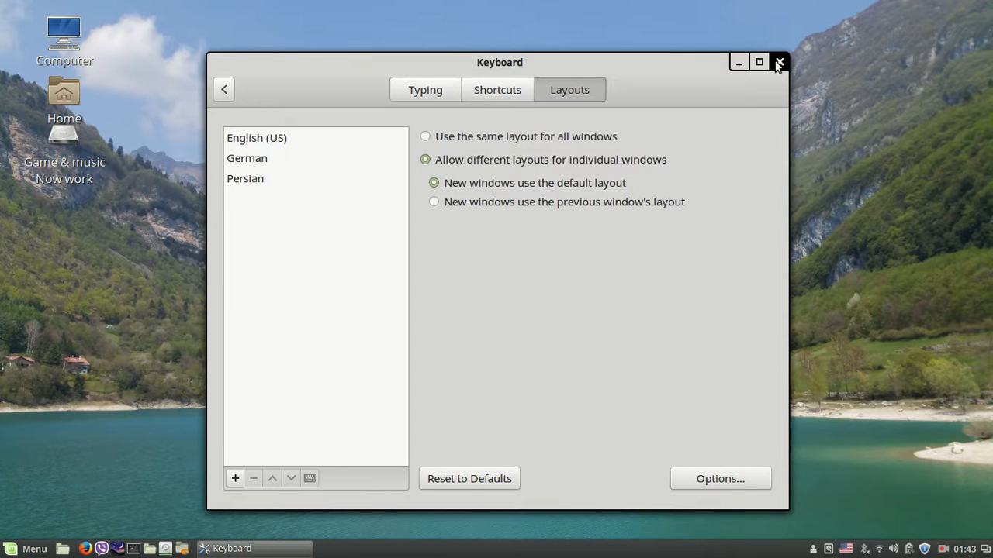
Step: Close the Keyboard settings window to return to the desktop
{"action": "left_click", "coordinate": [779, 63]}
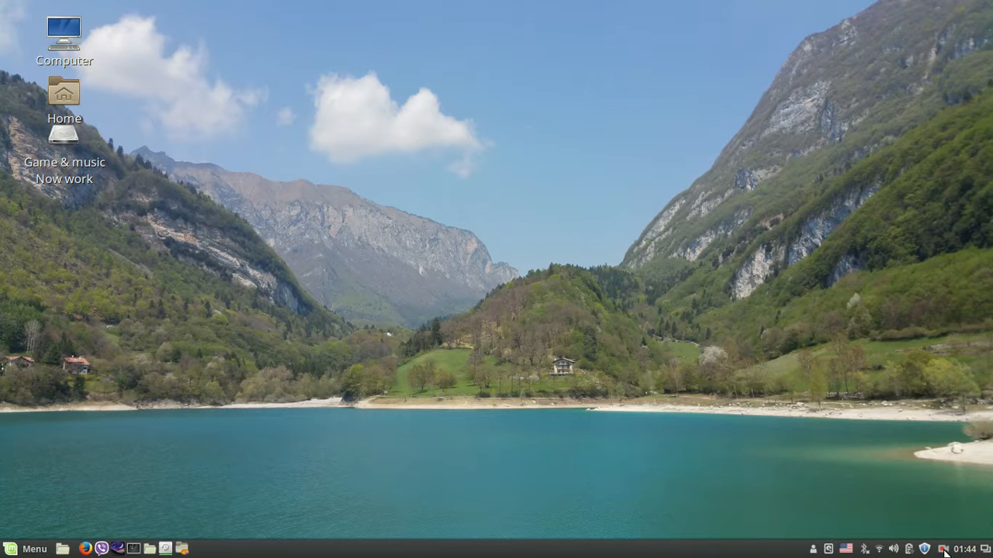
{"action": "left_click", "coordinate": [943, 548]}
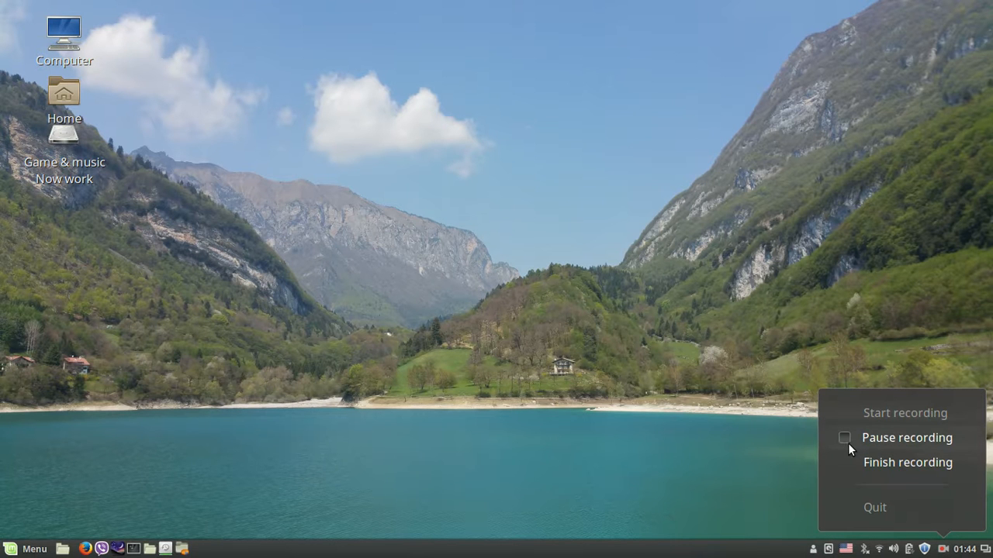